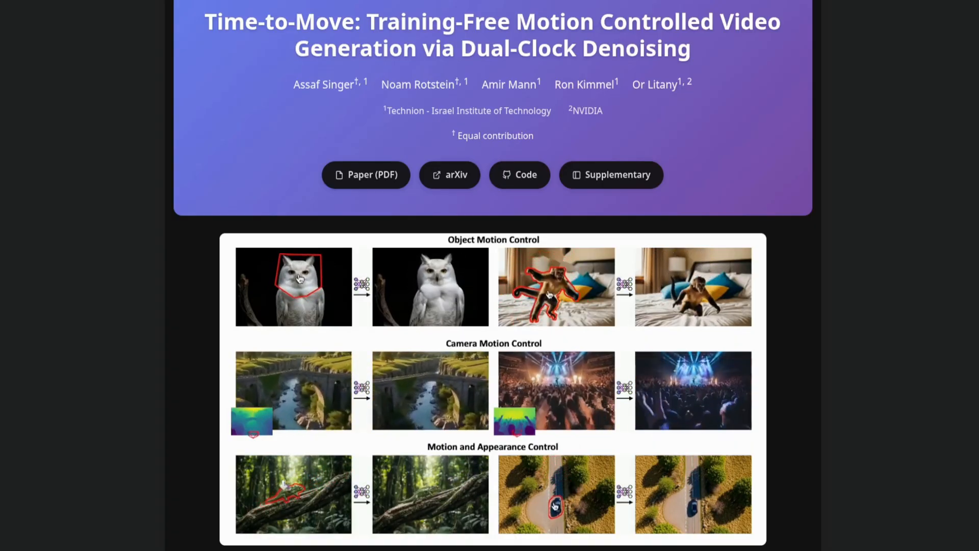
scroll(down, 3)
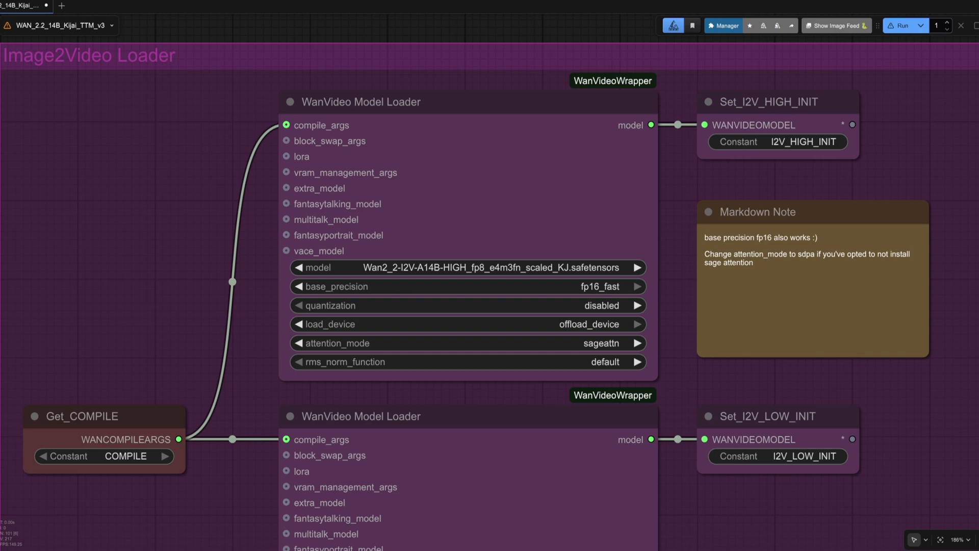
mouse_move(867, 357)
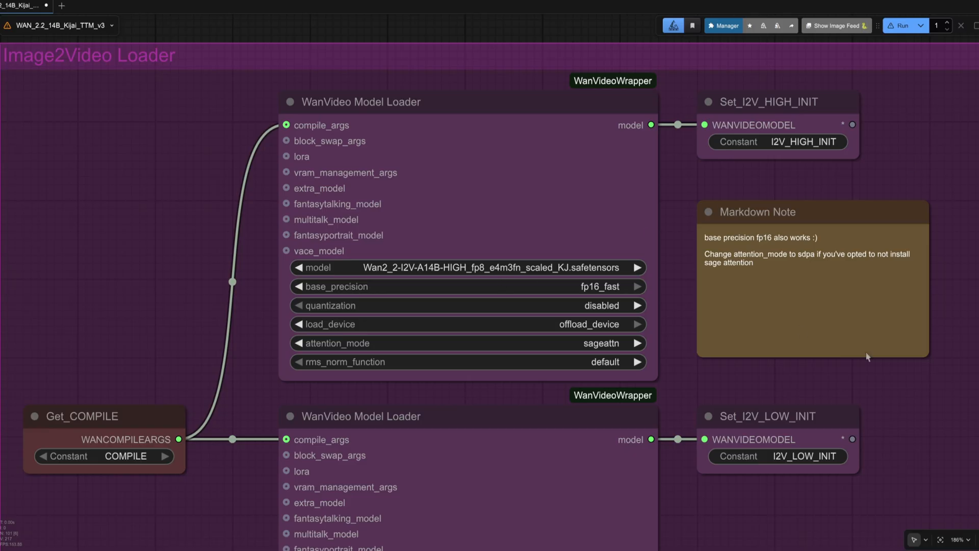
scroll(down, 3)
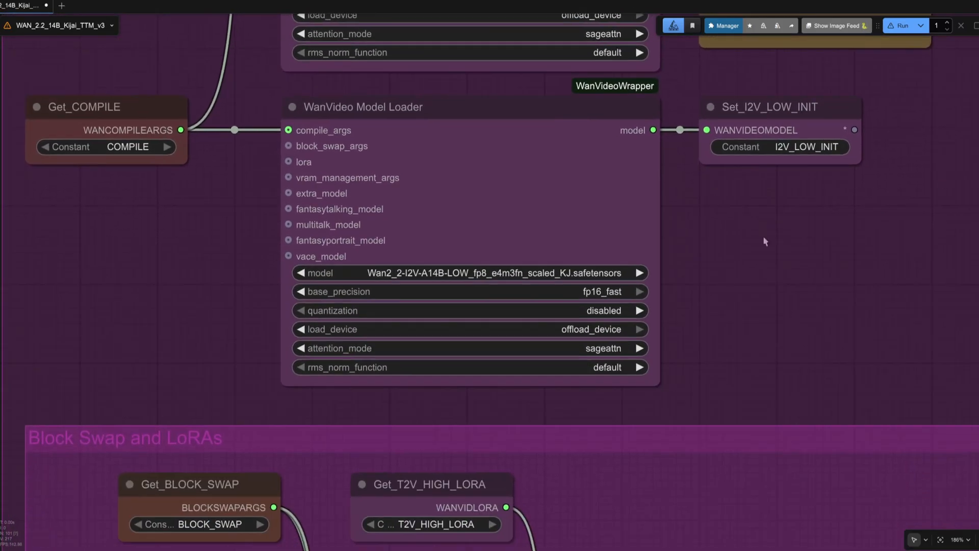
scroll(down, 3)
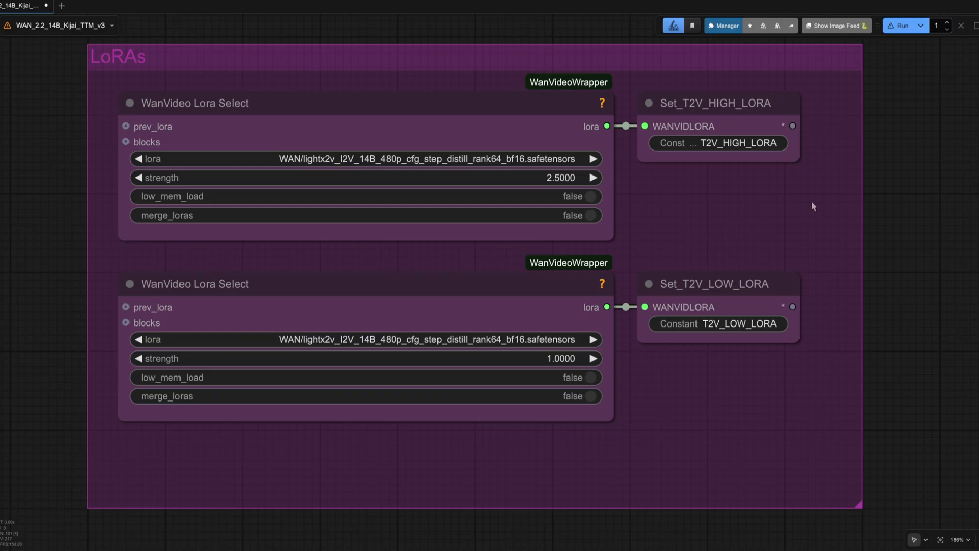
mouse_move(612, 161)
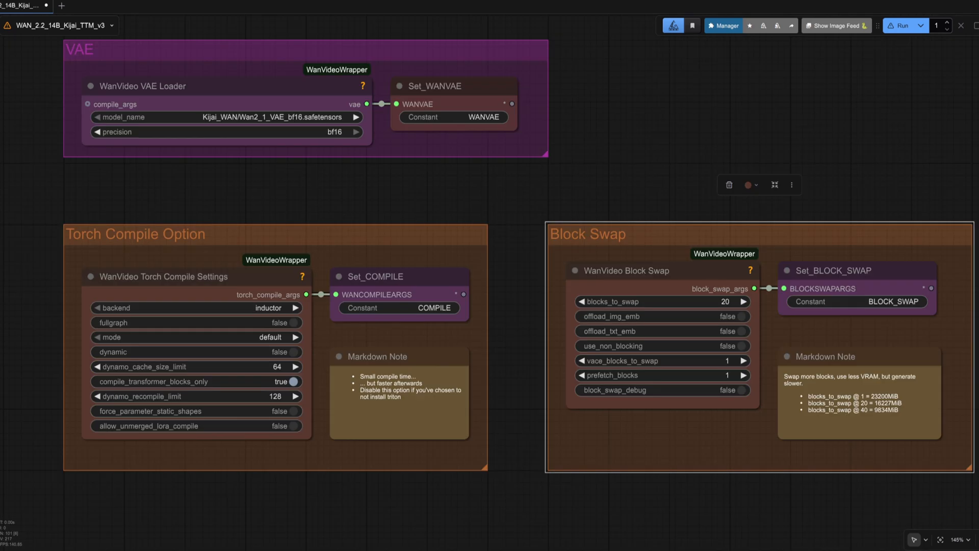
mouse_move(841, 173)
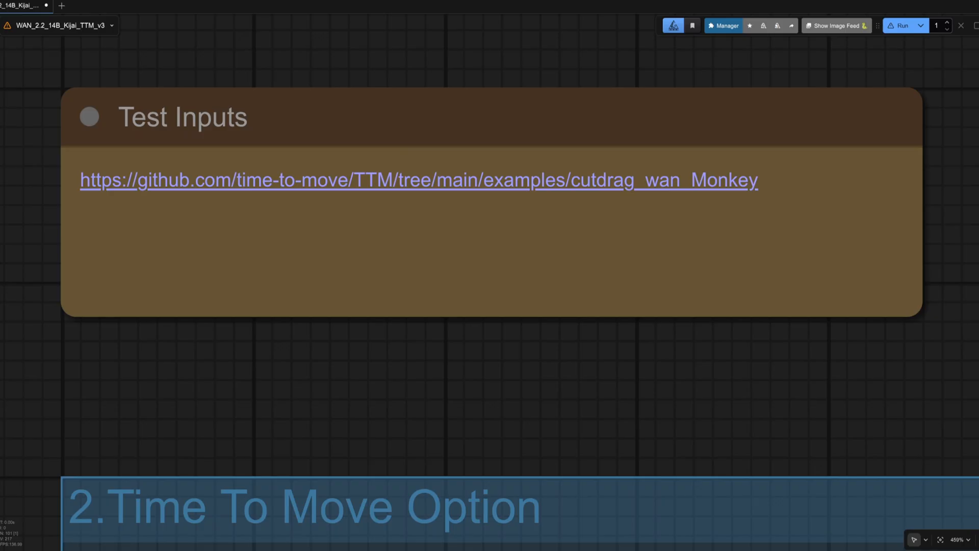
mouse_move(555, 167)
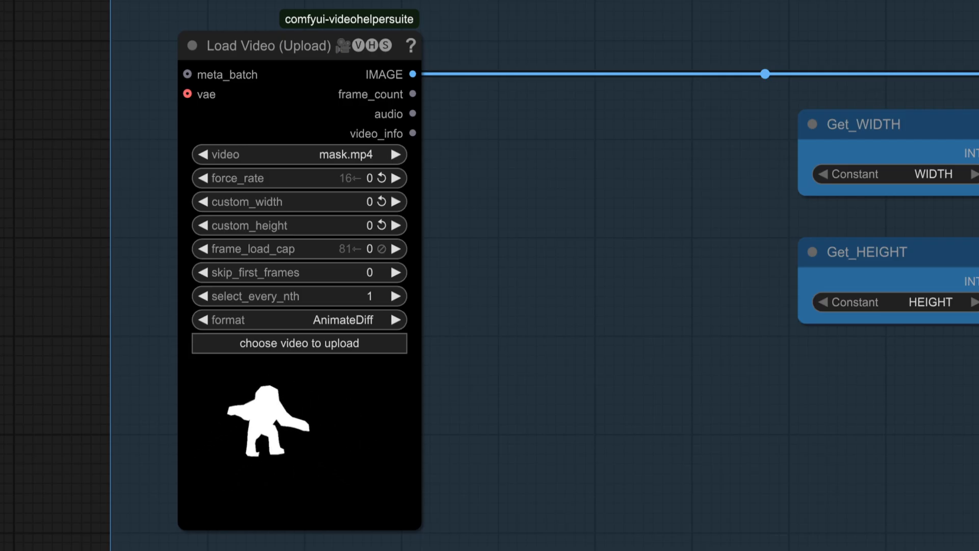
scroll(down, 3)
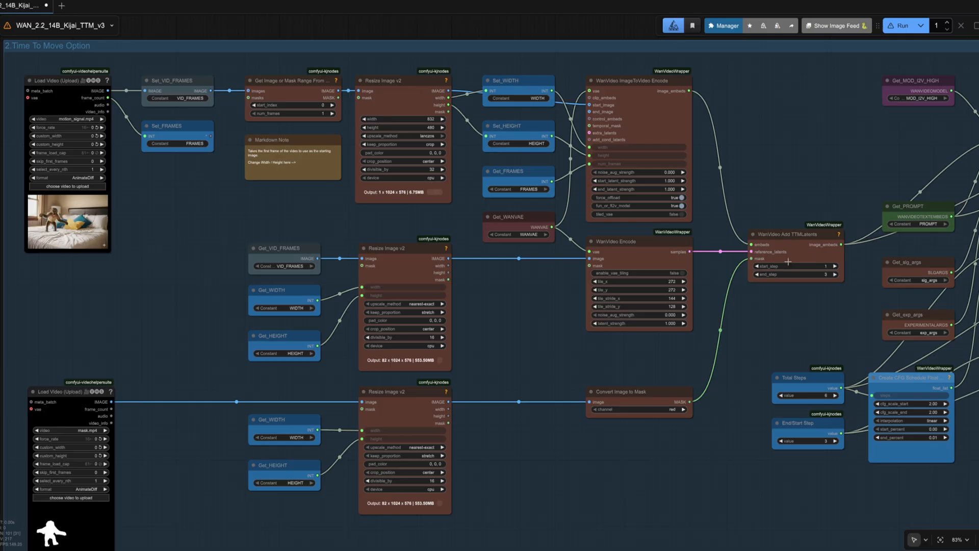
click(794, 234)
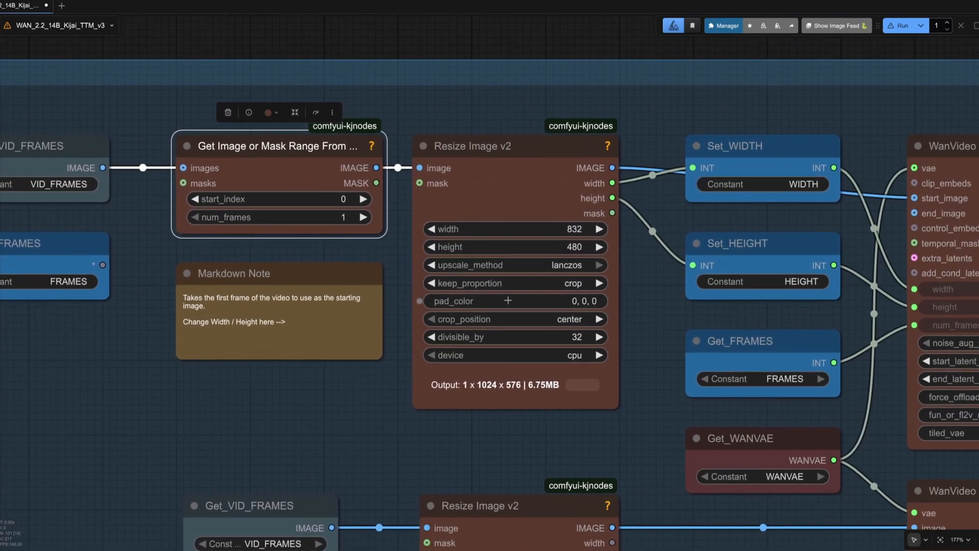
mouse_move(652, 361)
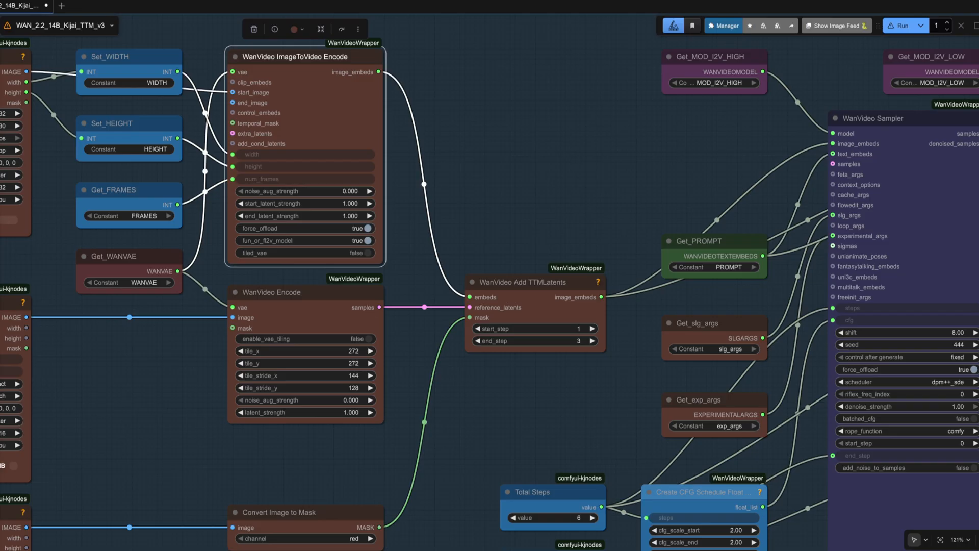
mouse_move(308, 305)
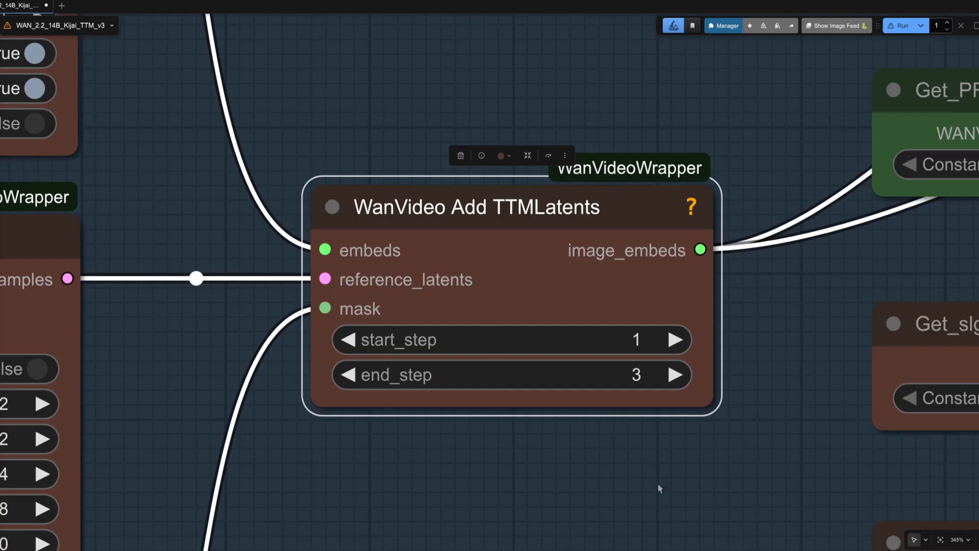
scroll(down, 3)
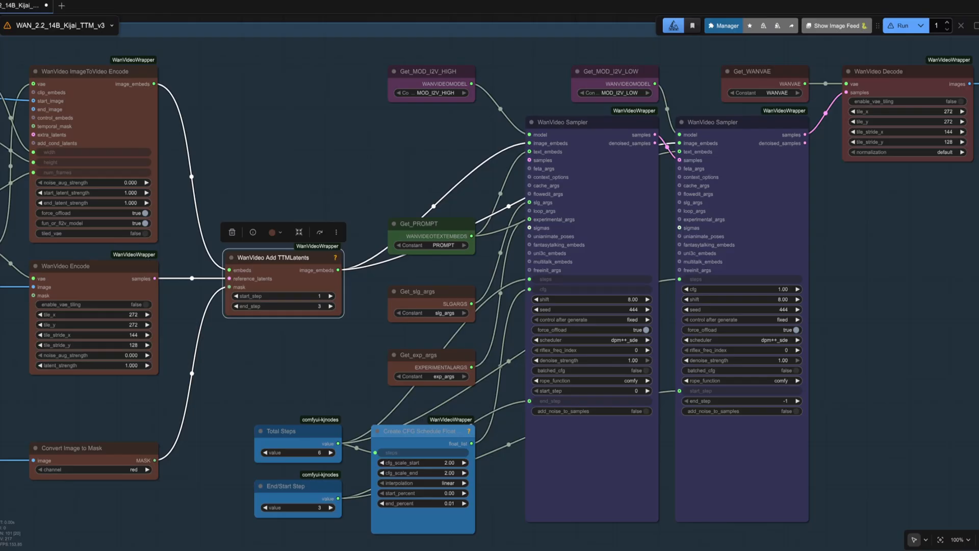